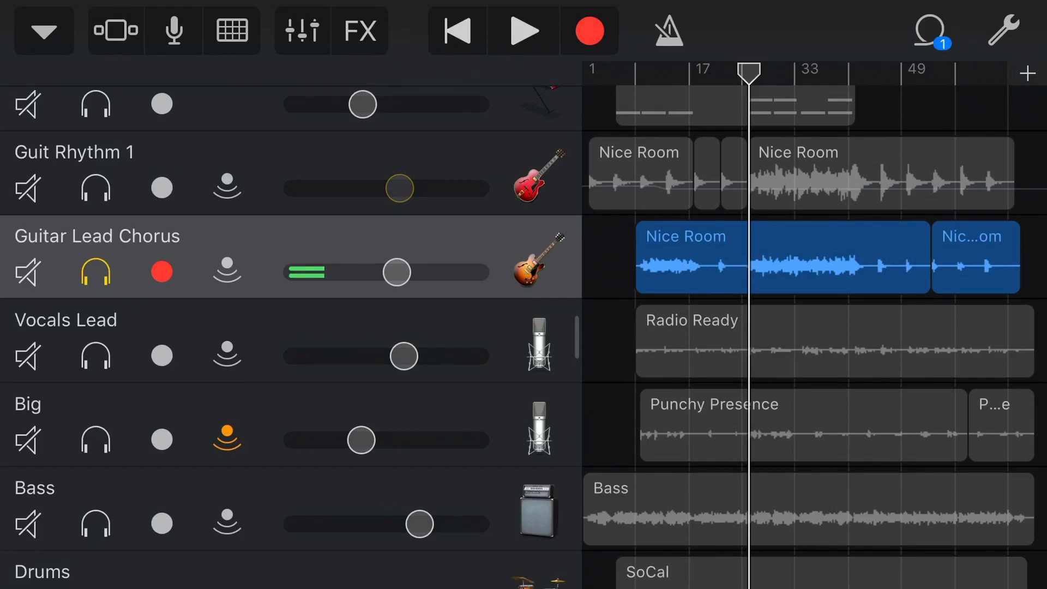
Put a Distortion plug-in in a Guitar Lead Chorus effects slot (Drive 6.0 dB, Tone 1000 Hz).
left_click(525, 30)
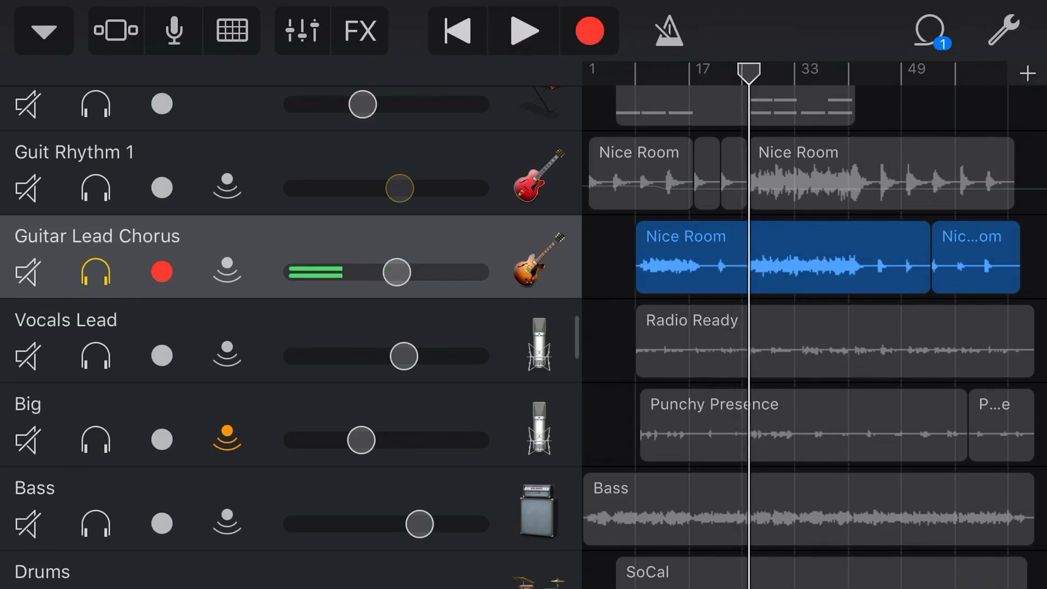
left_click(300, 30)
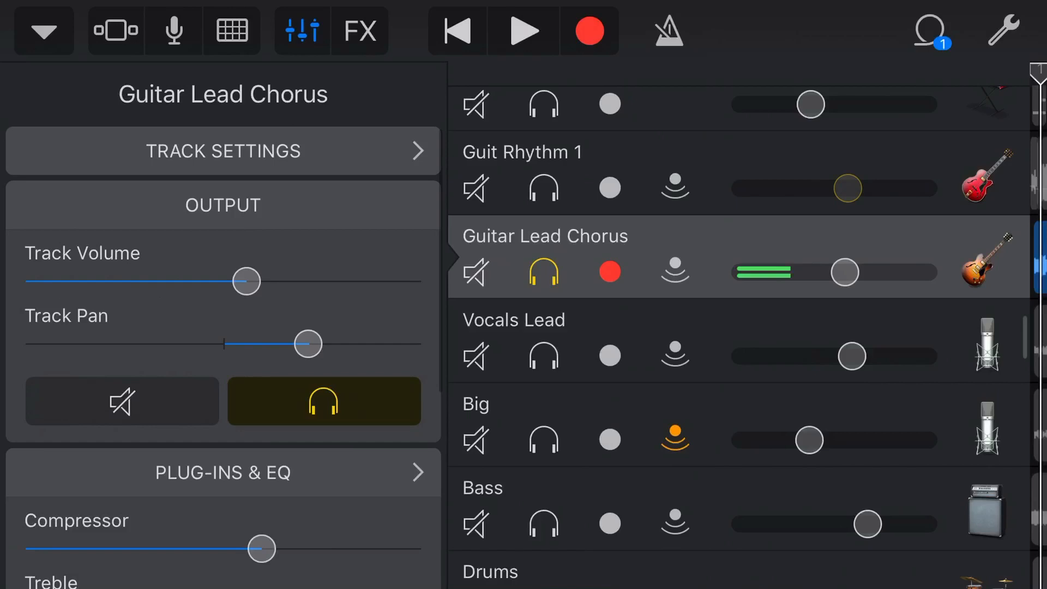
left_click(222, 471)
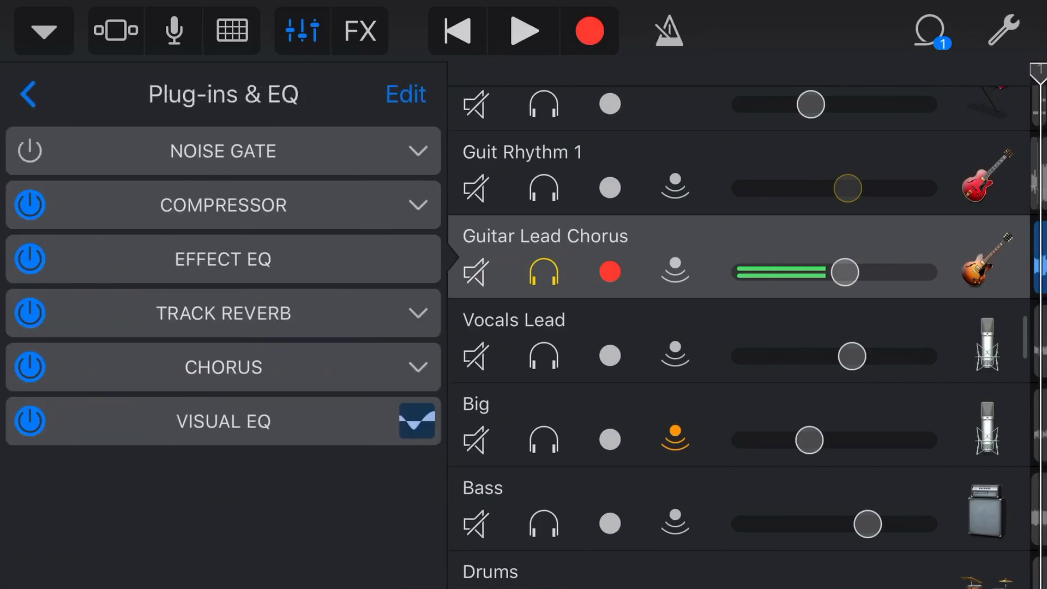
left_click(405, 93)
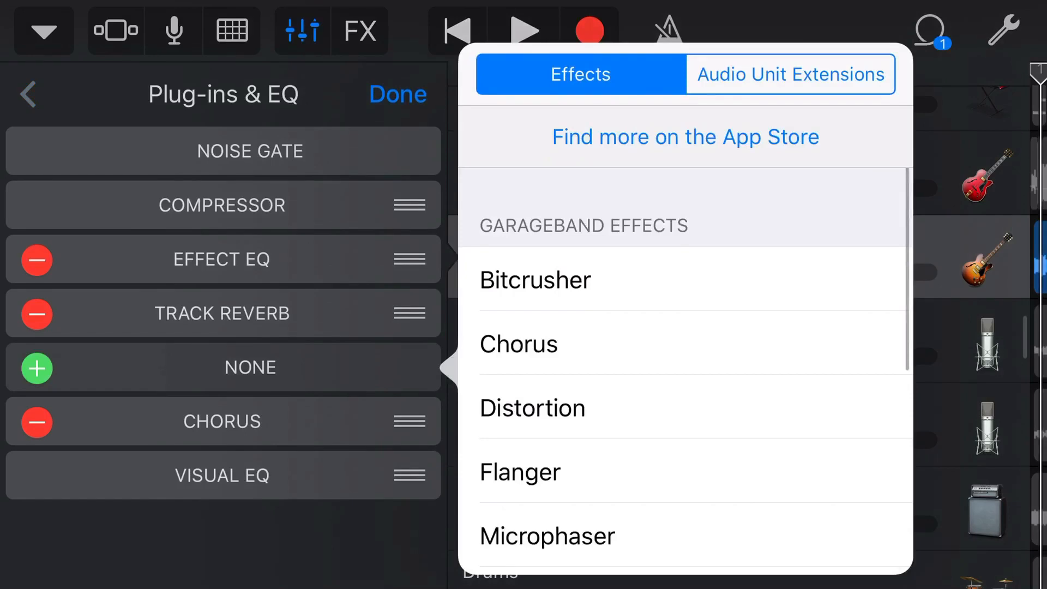
left_click(533, 408)
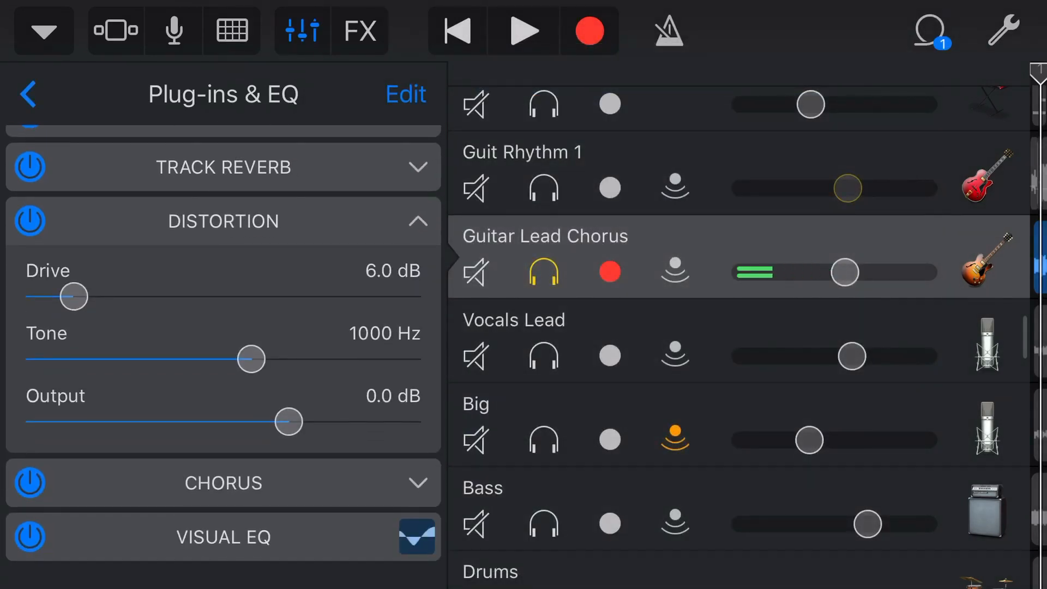
During playback, try Distortion Drive at 20.5 and 9.5 dB, settling on 5.0 dB.
left_click(524, 30)
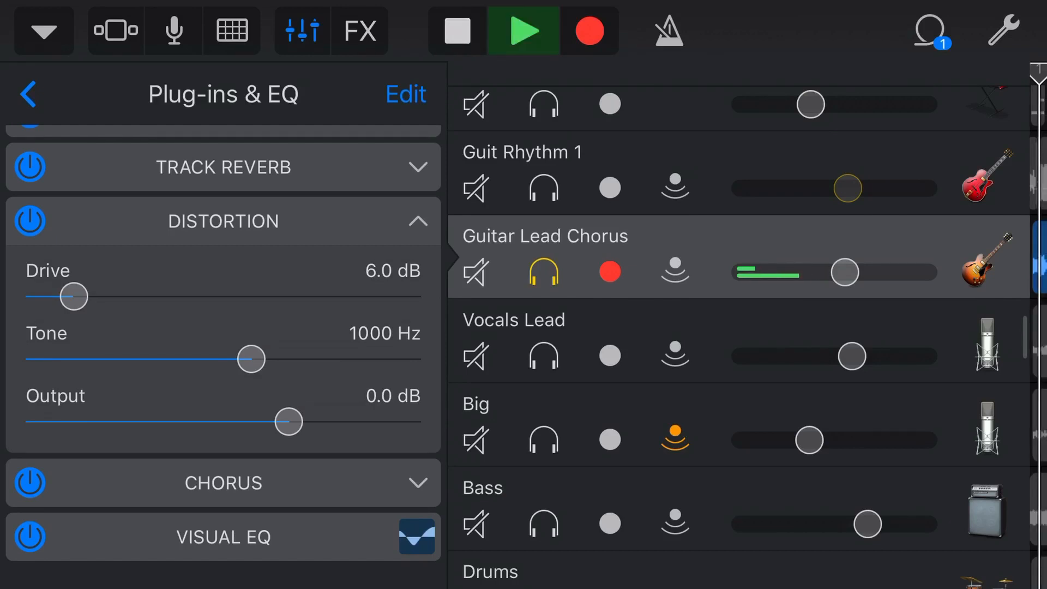
left_click(523, 31)
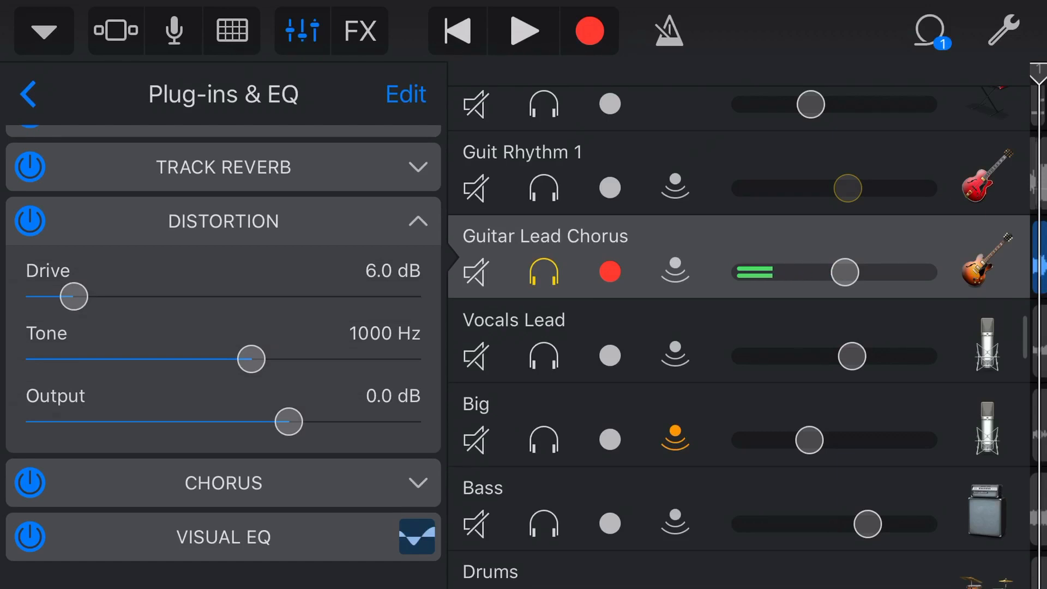
left_click(524, 30)
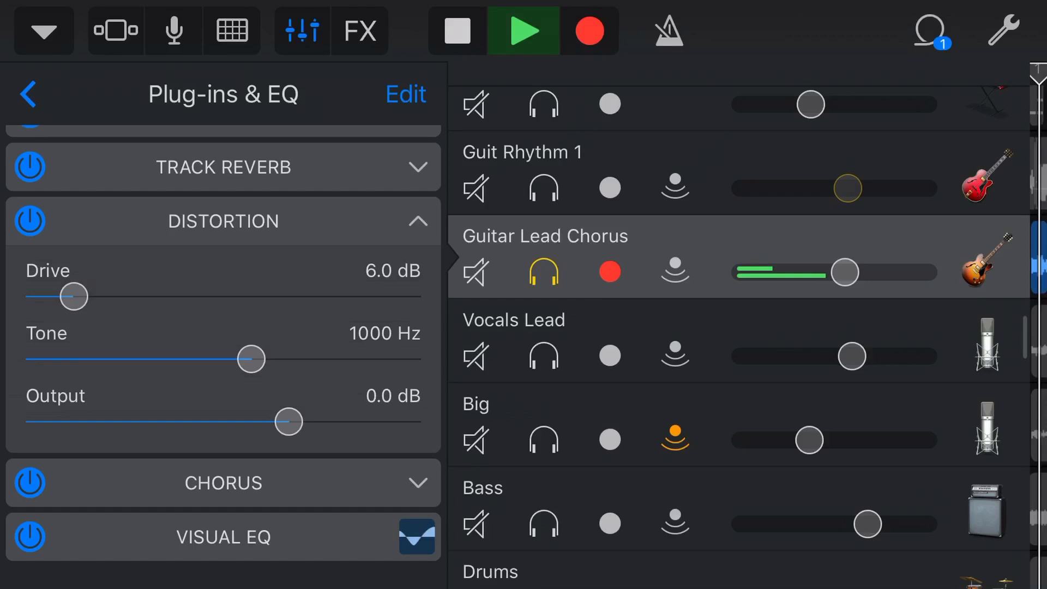
left_click_drag(71, 296, 190, 296)
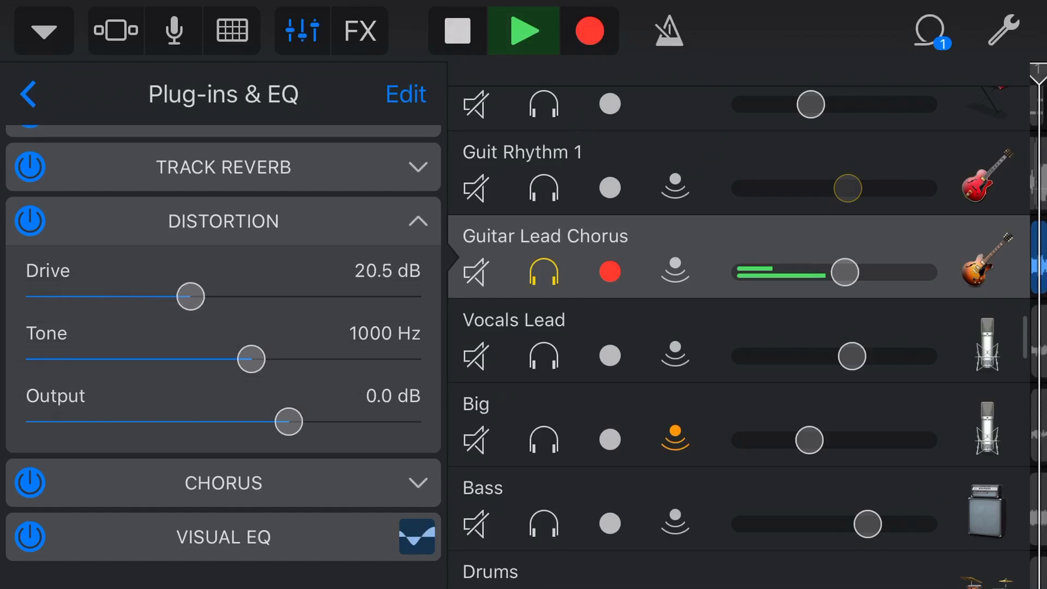
left_click_drag(191, 295, 105, 296)
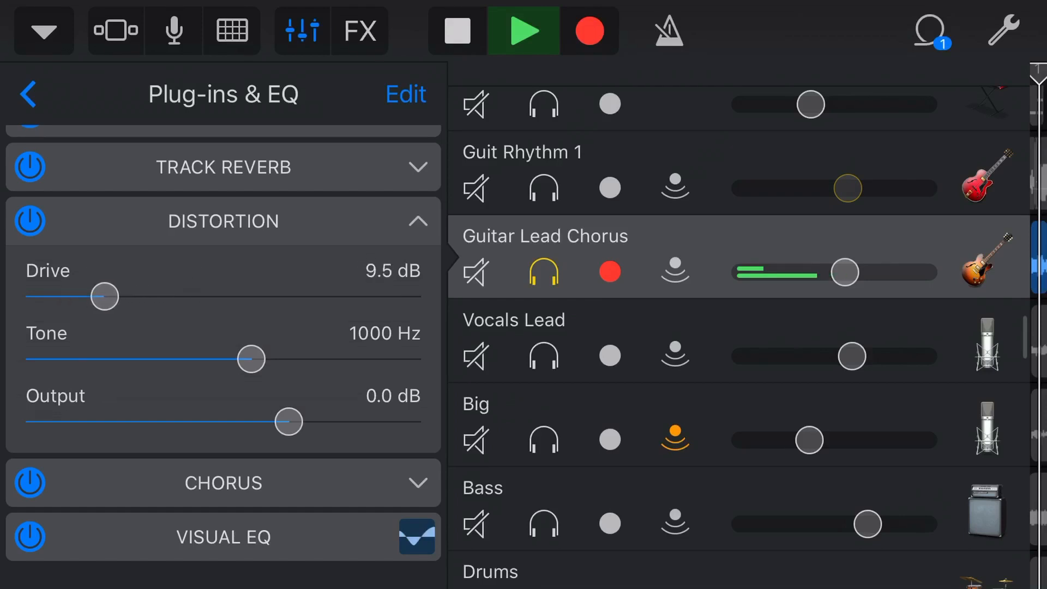
left_click_drag(105, 297, 55, 297)
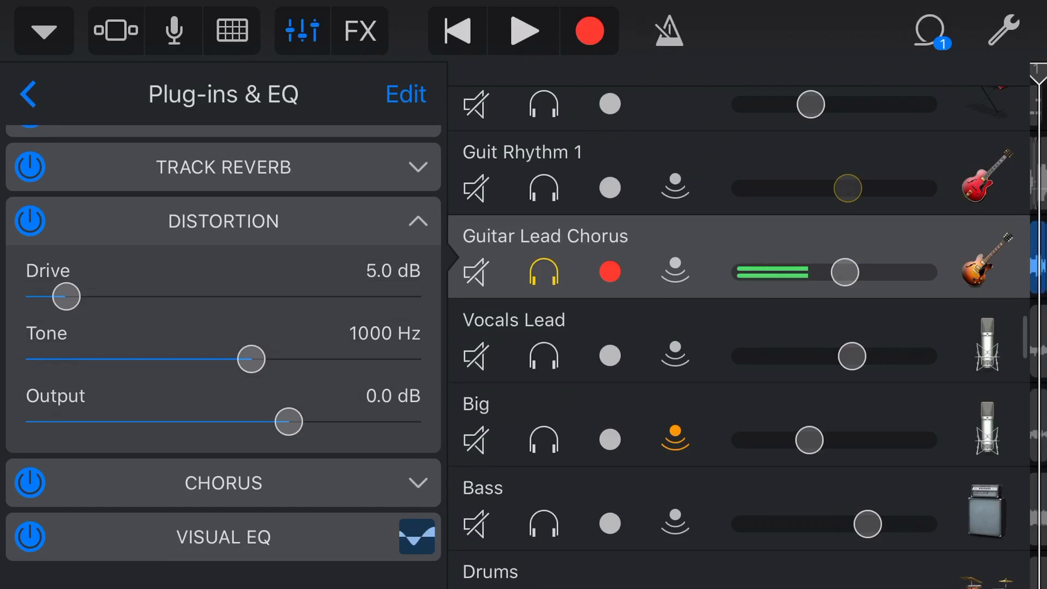
During playback, sweep Distortion Tone between 28 Hz and 20000 Hz, leaving it at 520 Hz.
left_click(524, 30)
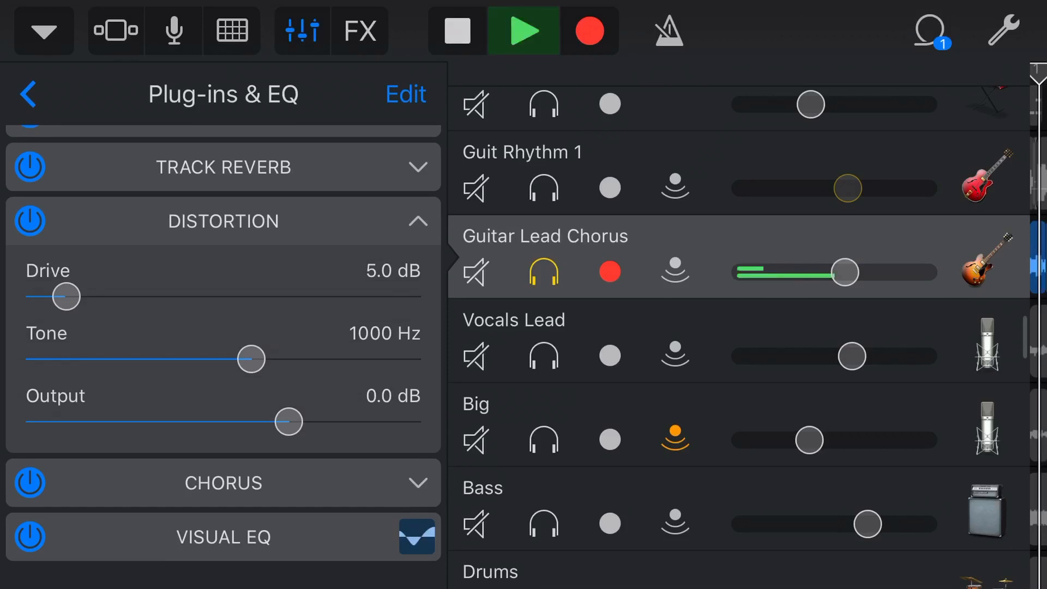
left_click_drag(246, 359, 73, 359)
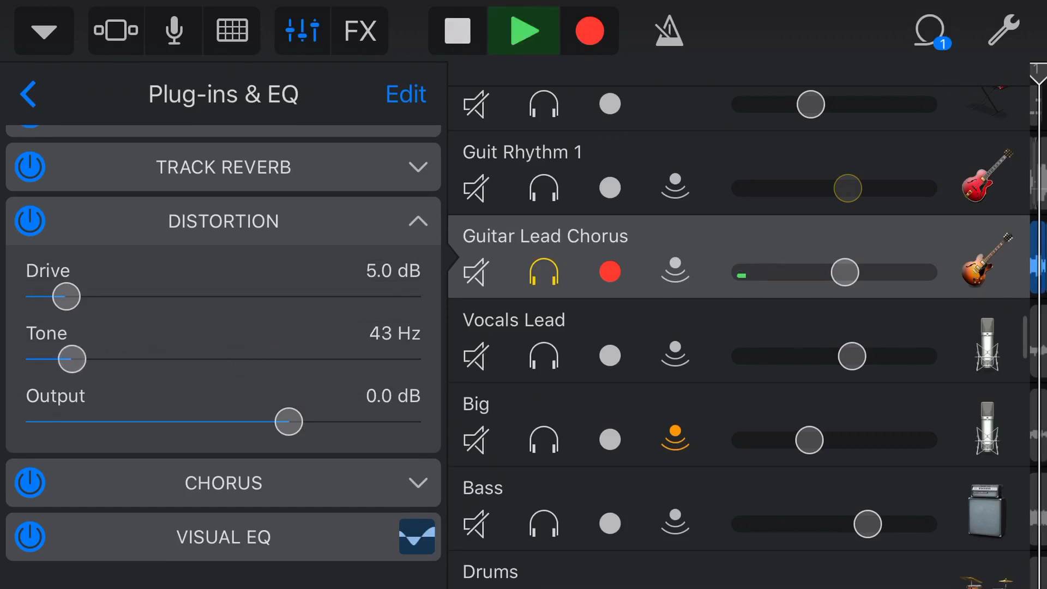
left_click_drag(73, 359, 373, 359)
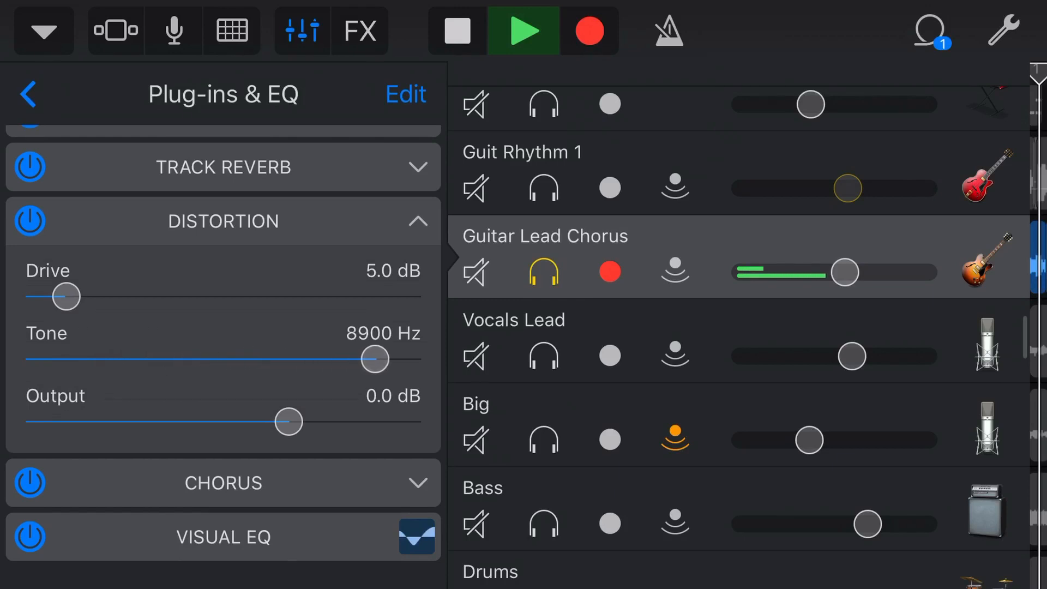
left_click_drag(374, 360, 421, 360)
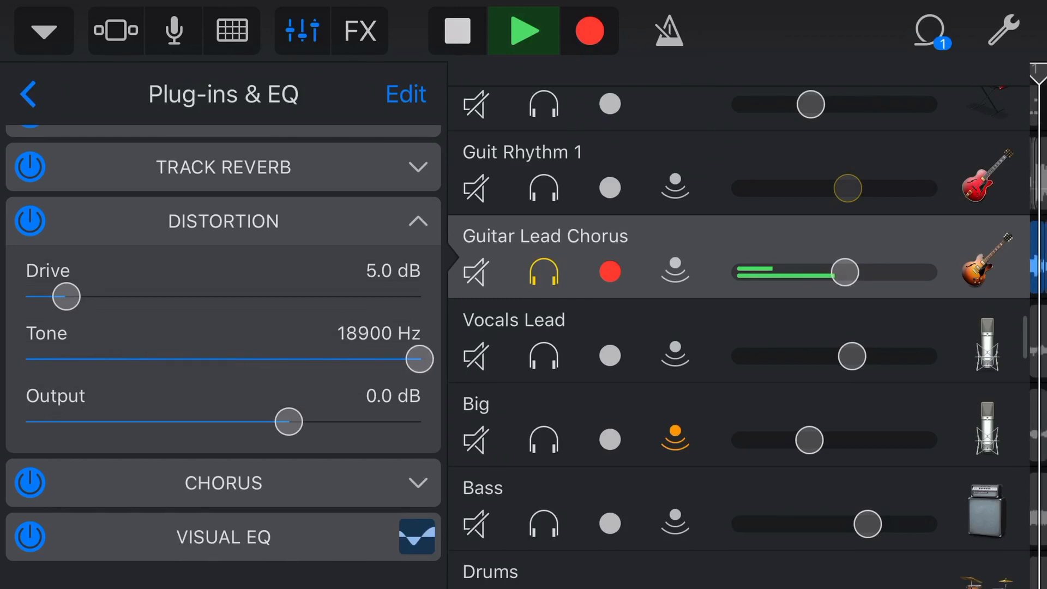
left_click_drag(419, 360, 247, 359)
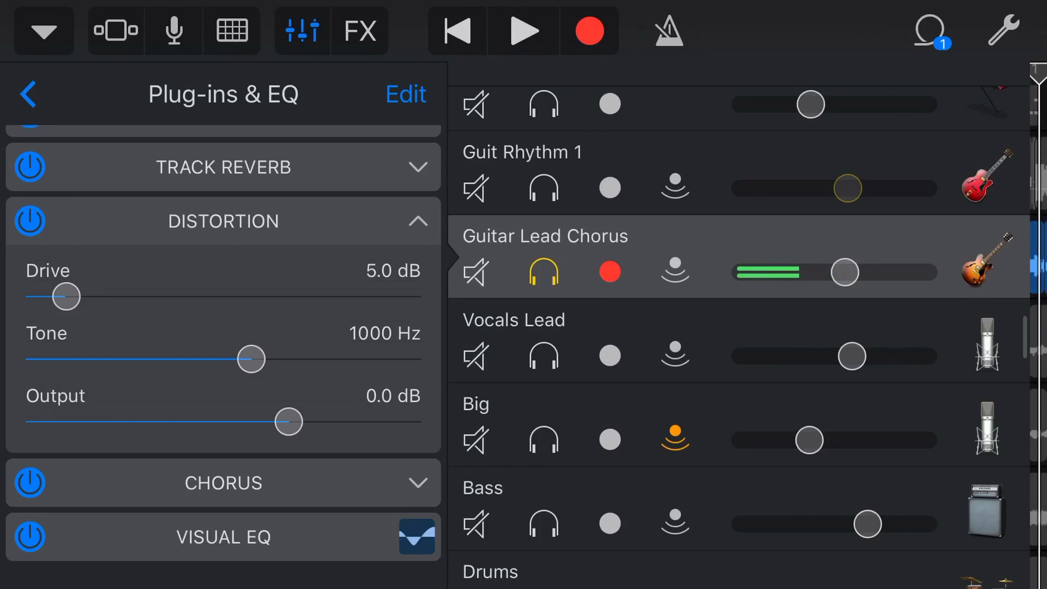
left_click_drag(250, 359, 45, 359)
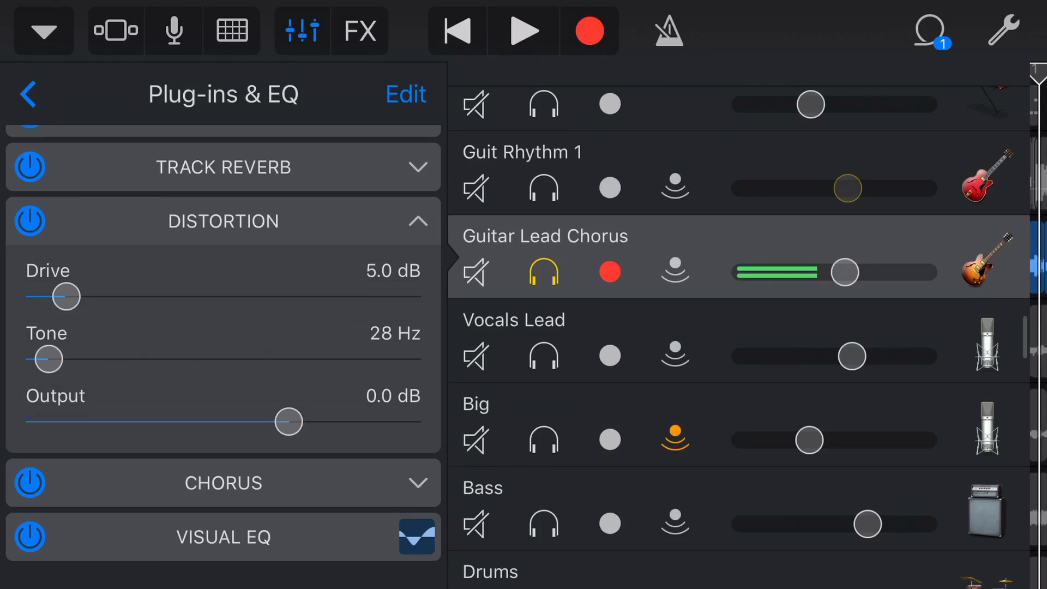
left_click_drag(45, 359, 420, 359)
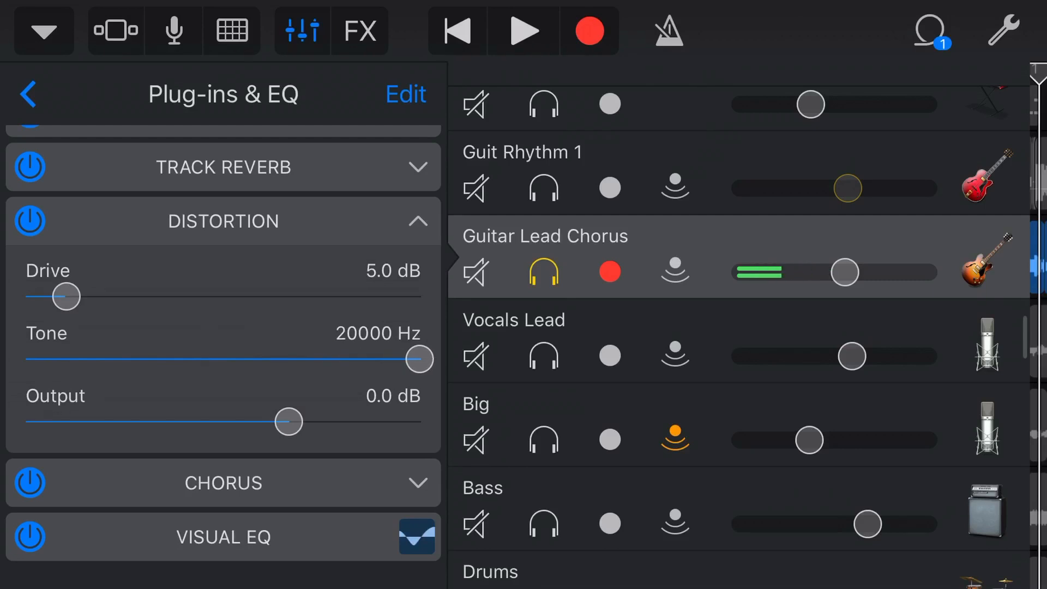
left_click_drag(419, 359, 294, 359)
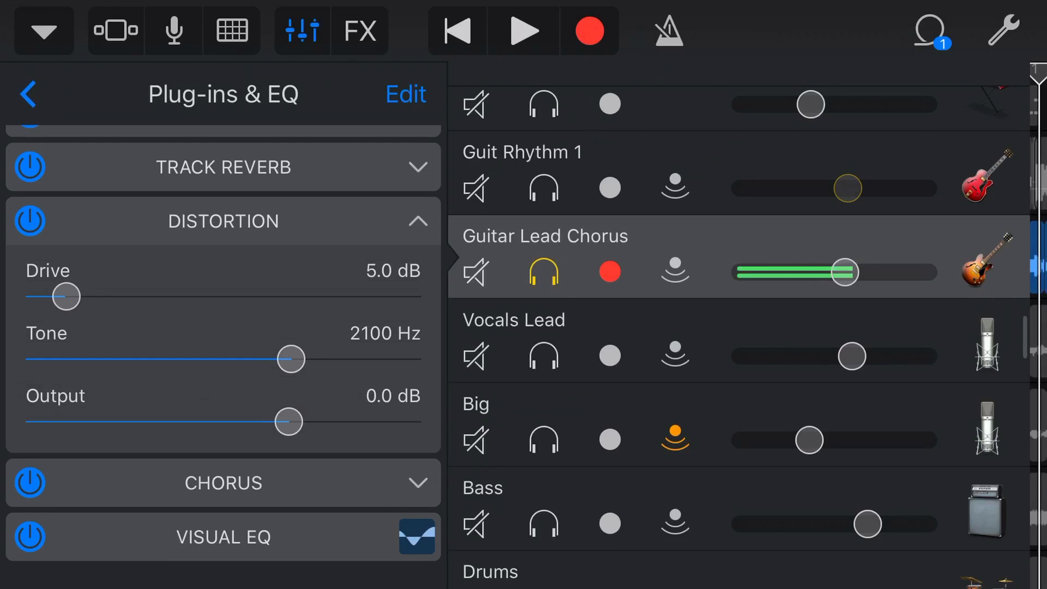
left_click_drag(290, 360, 226, 359)
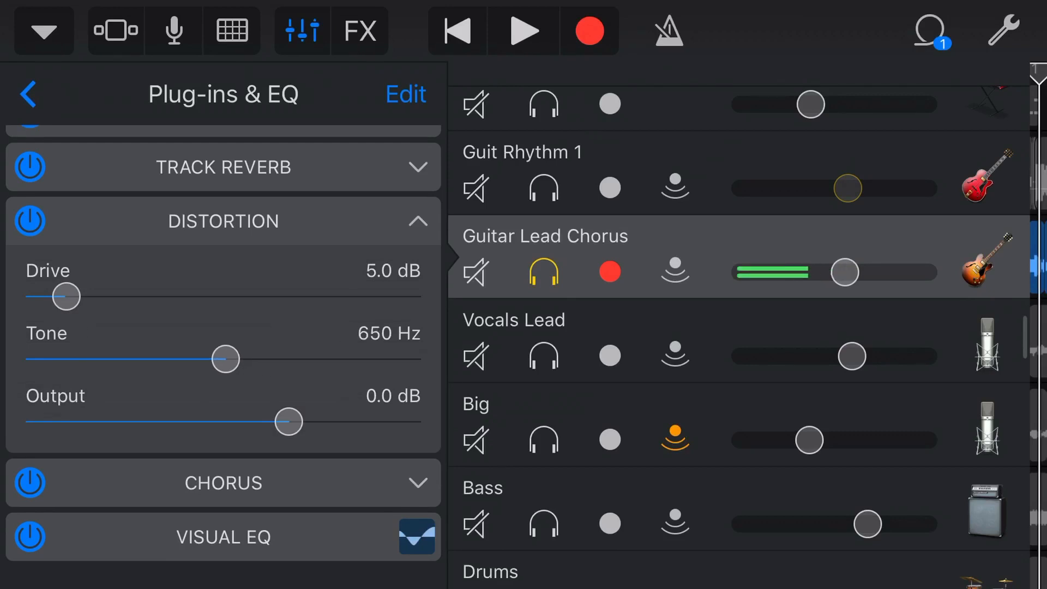
left_click_drag(226, 359, 210, 360)
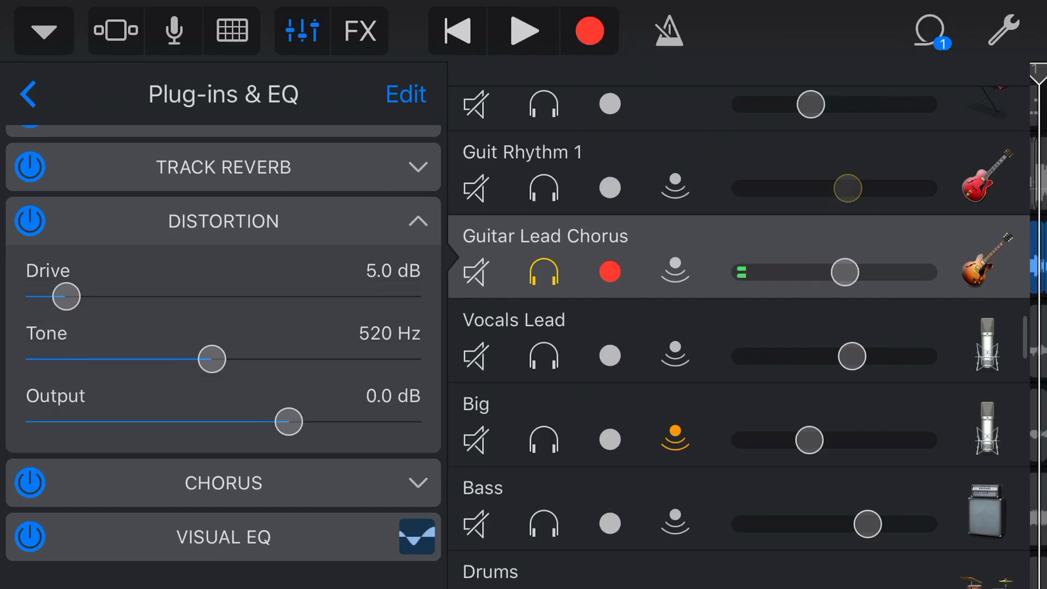
Boost the Distortion Output to +9.5 dB and return to the track list.
left_click_drag(287, 422, 339, 422)
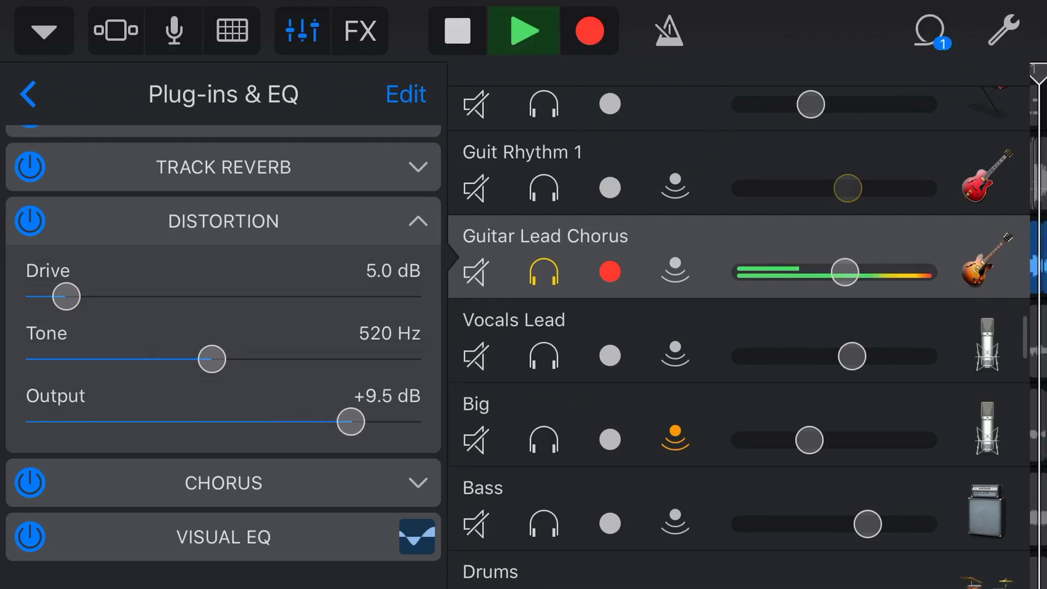
left_click(27, 94)
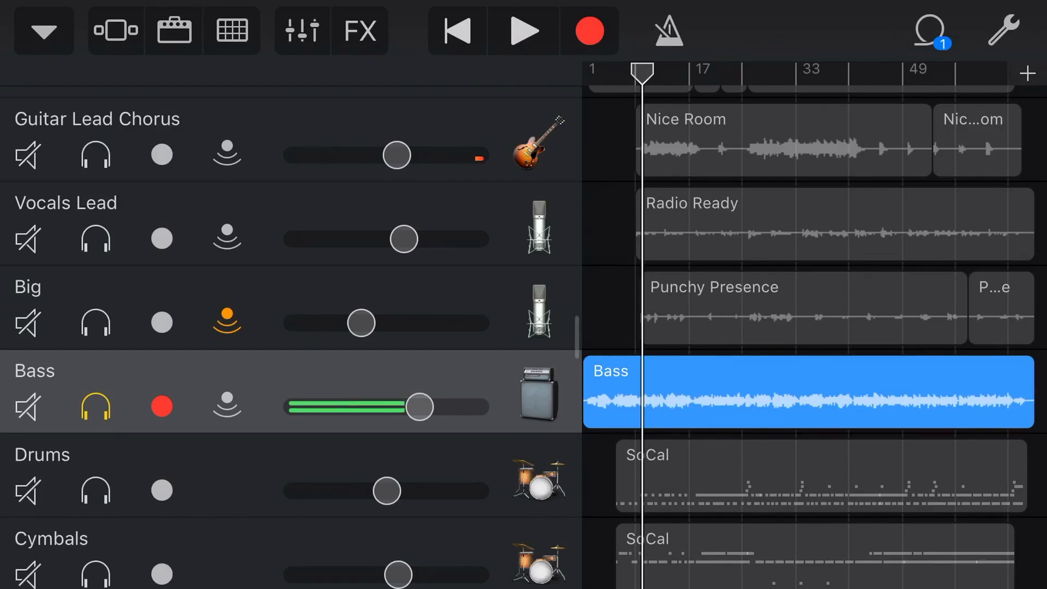
Add a Distortion plug-in to the Bass track's effects chain (Drive 6.0 dB, Output 0.0 dB).
left_click(300, 31)
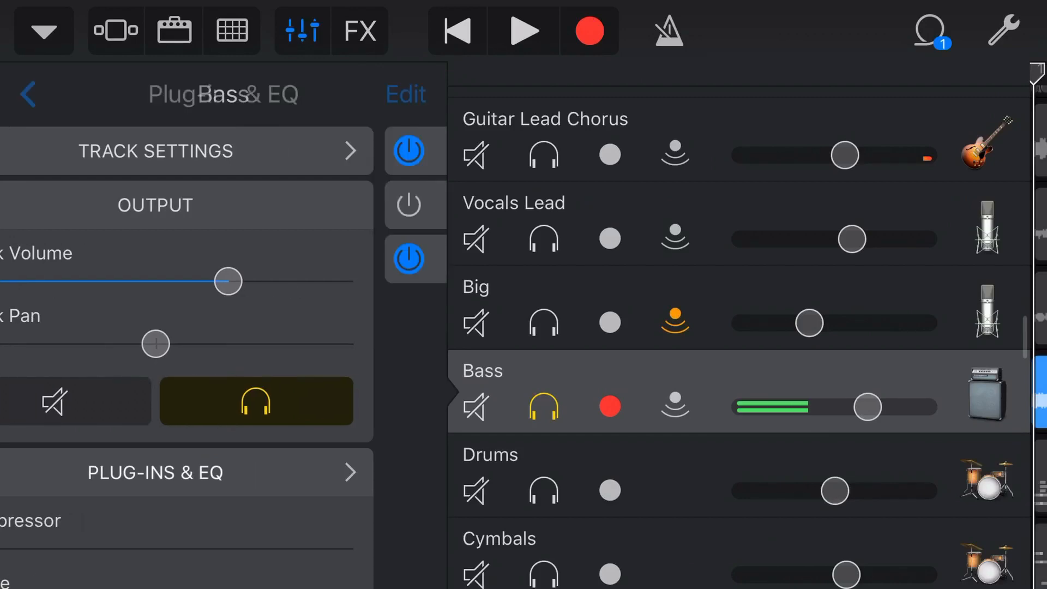
left_click(250, 259)
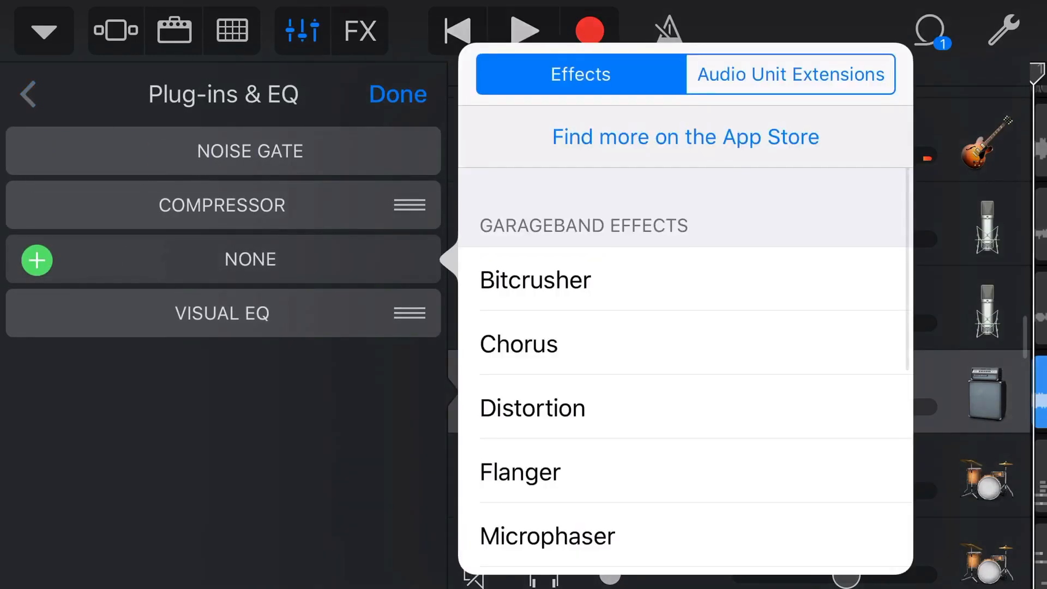
left_click(533, 408)
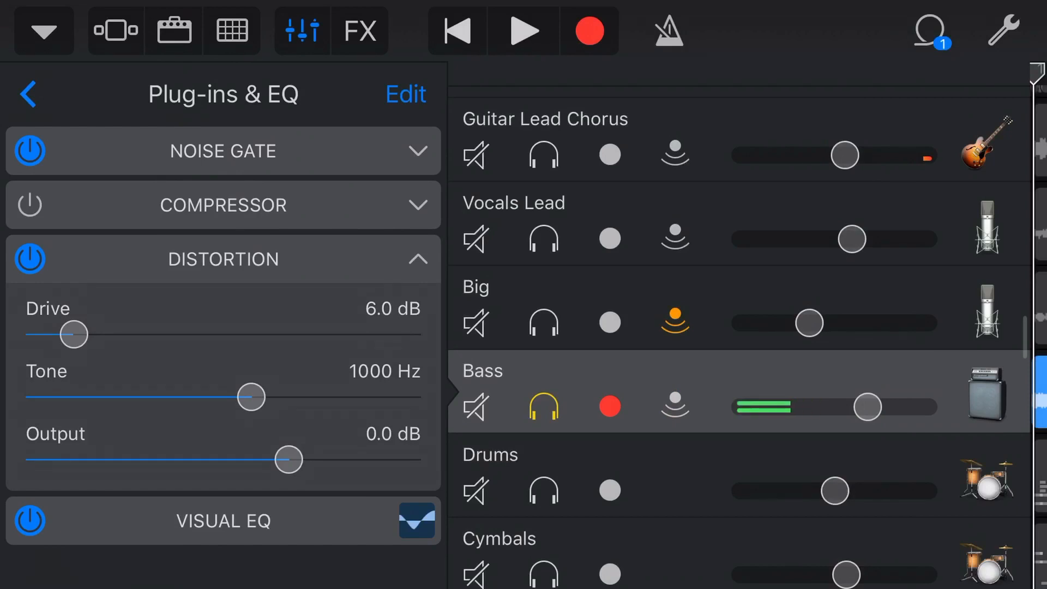
While the song plays, set Bass Distortion Drive 4.0 dB, Tone 340 Hz, Output +4.0 dB.
left_click(523, 30)
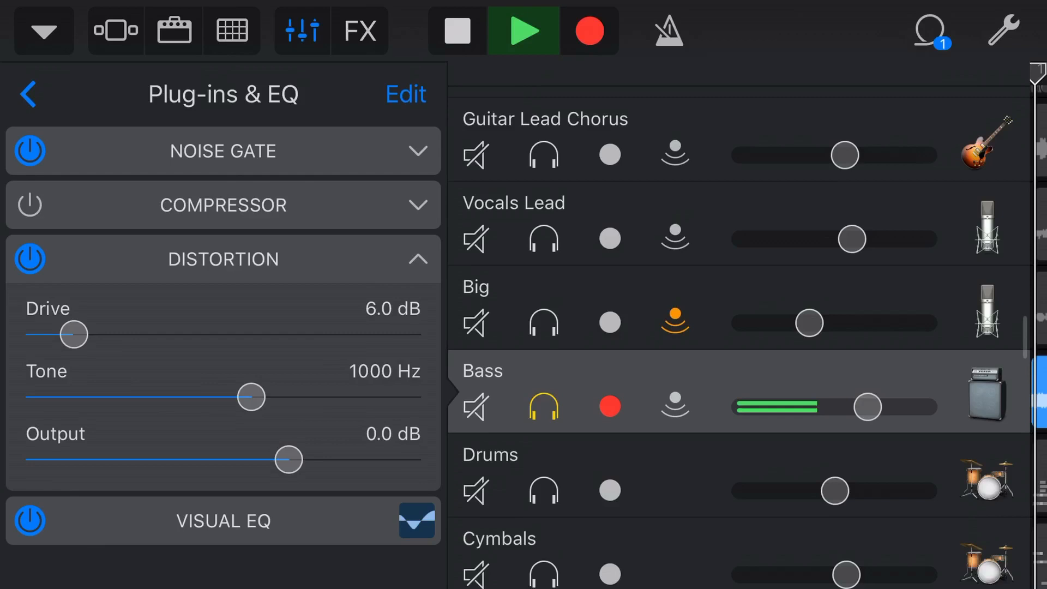
left_click_drag(72, 334, 52, 334)
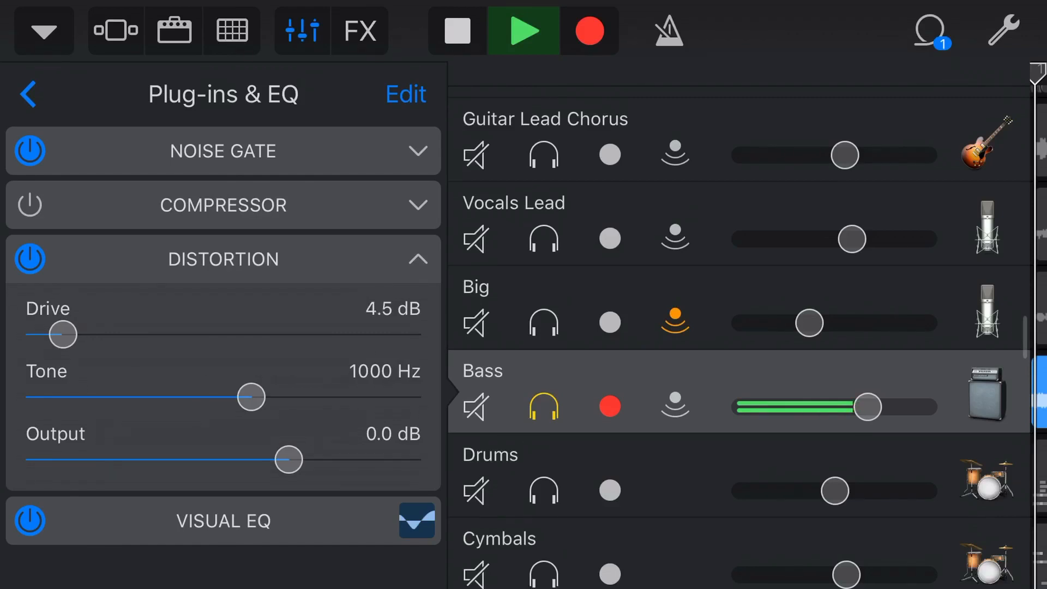
left_click_drag(250, 397, 190, 397)
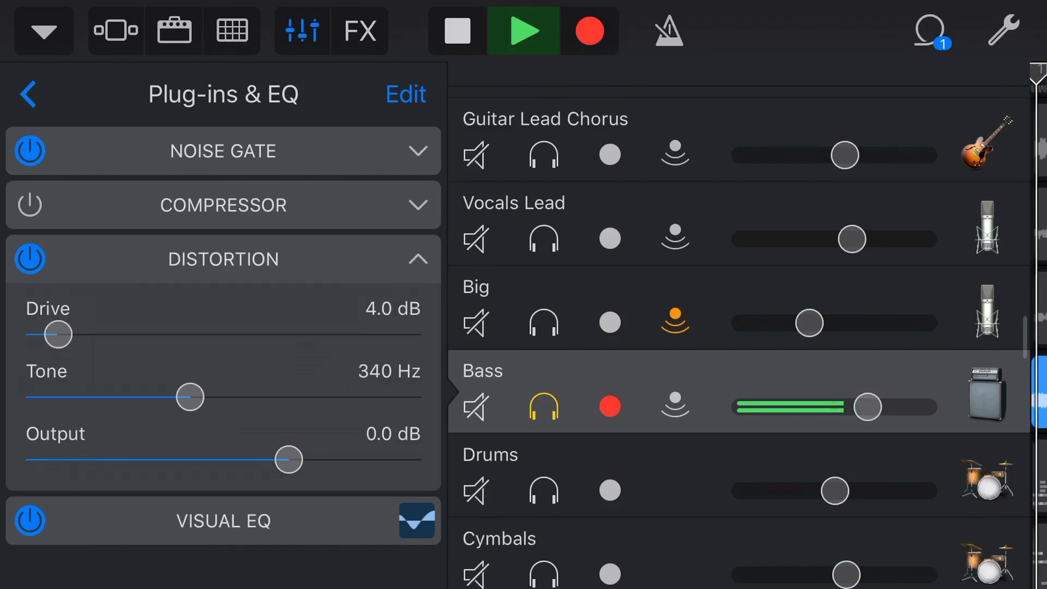
left_click_drag(288, 459, 318, 459)
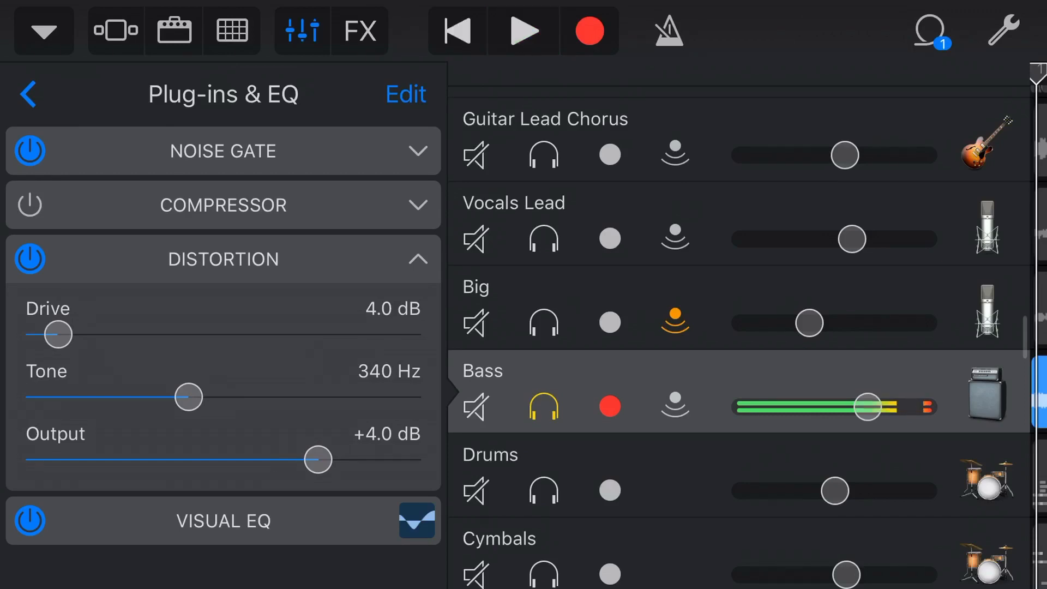